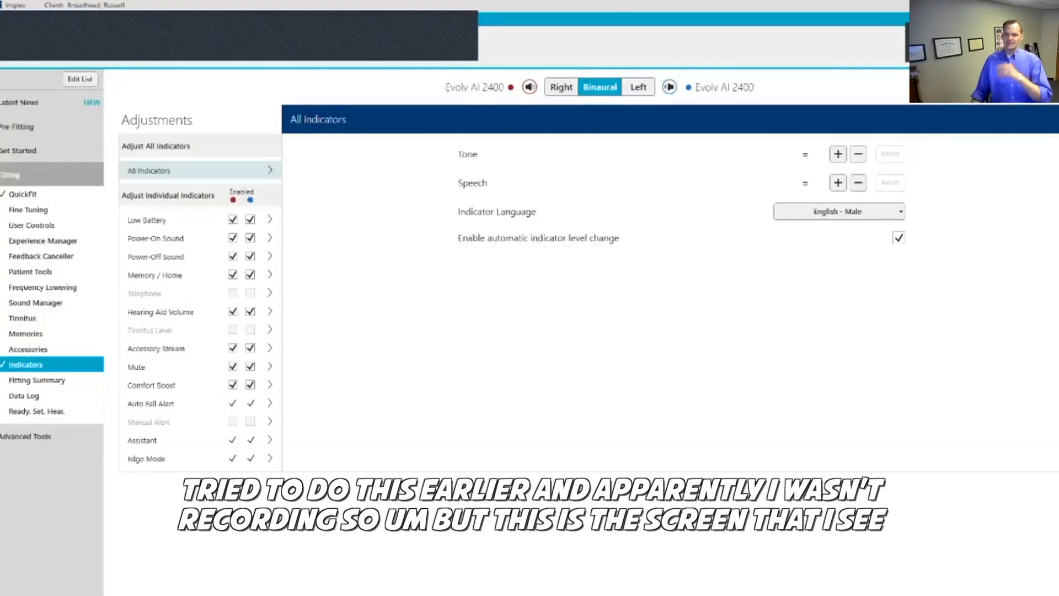
Show the Low Battery indicator with its spoken "Battery" stimulus and Speech Alert Tone.
{"action": "left_click", "coordinate": [147, 219]}
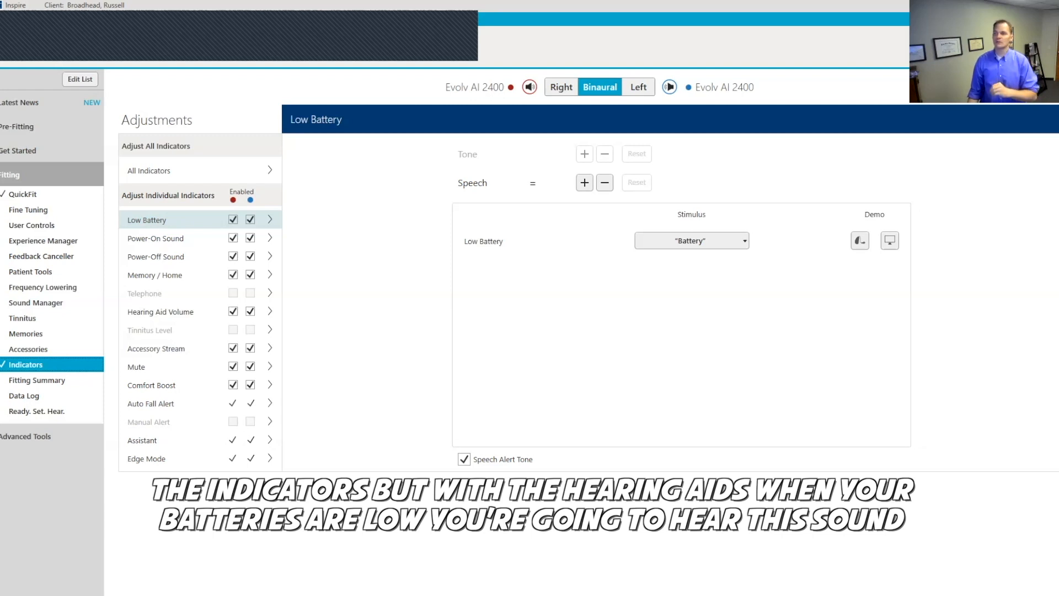
{"action": "mouse_move", "coordinate": [891, 241]}
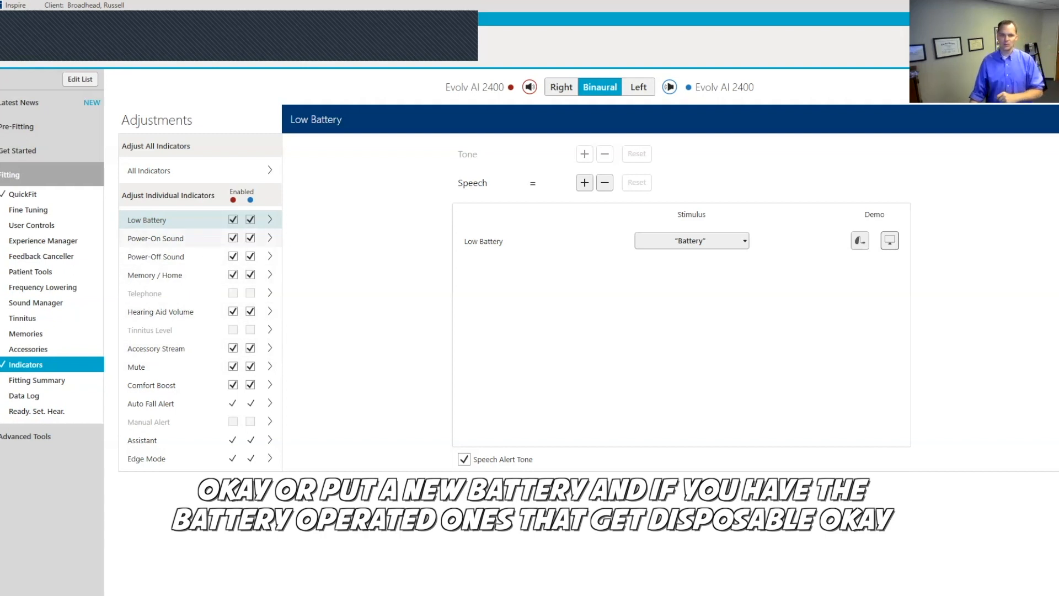
Show the Power-On Sound indicator, which uses Chimes as its stimulus.
{"action": "left_click", "coordinate": [156, 239]}
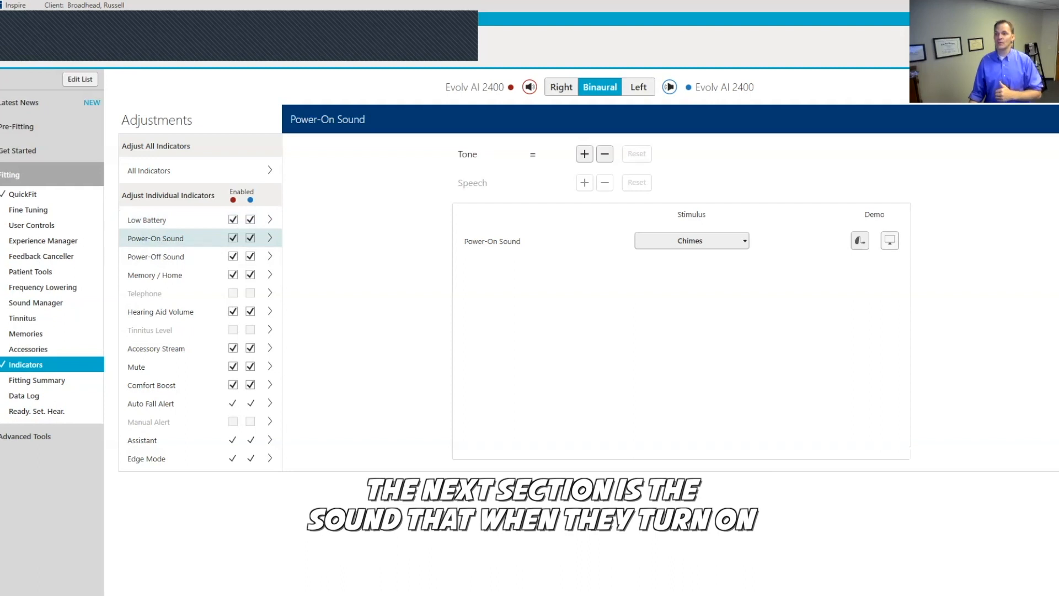
{"action": "mouse_move", "coordinate": [890, 241]}
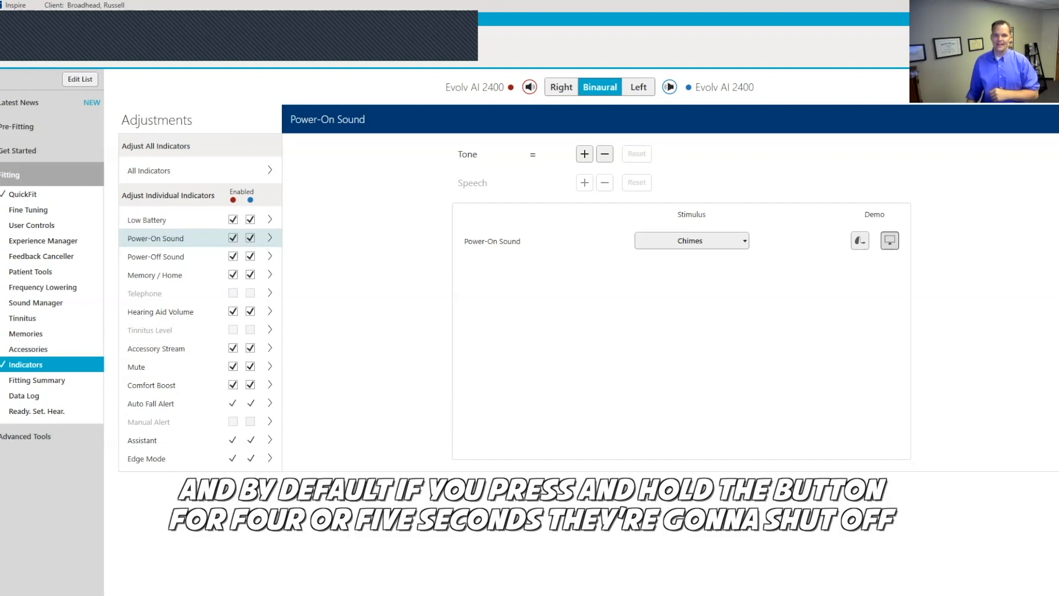
{"action": "left_click", "coordinate": [156, 256]}
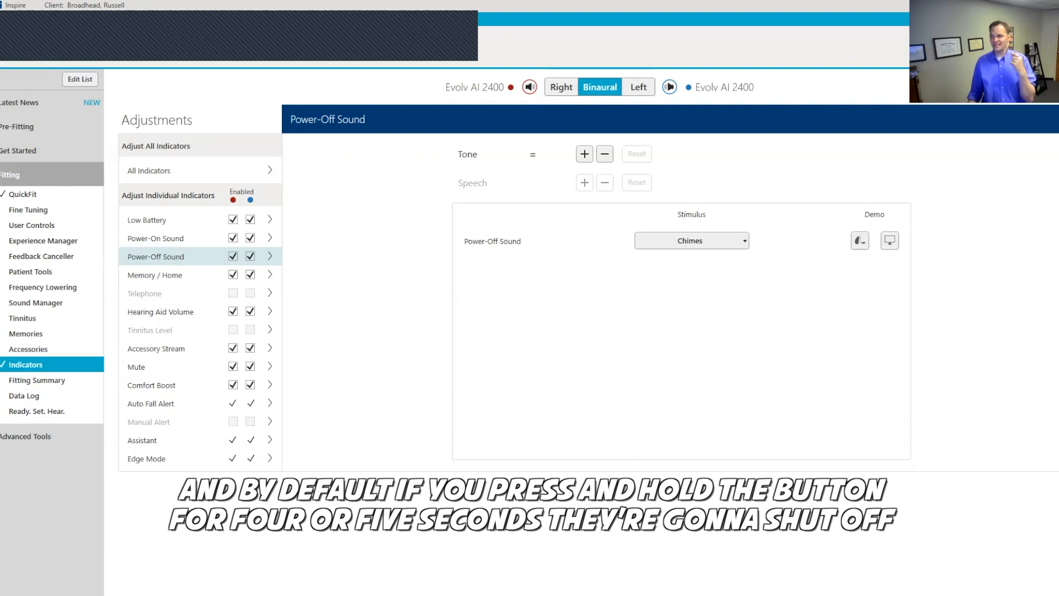
{"action": "mouse_move", "coordinate": [889, 241]}
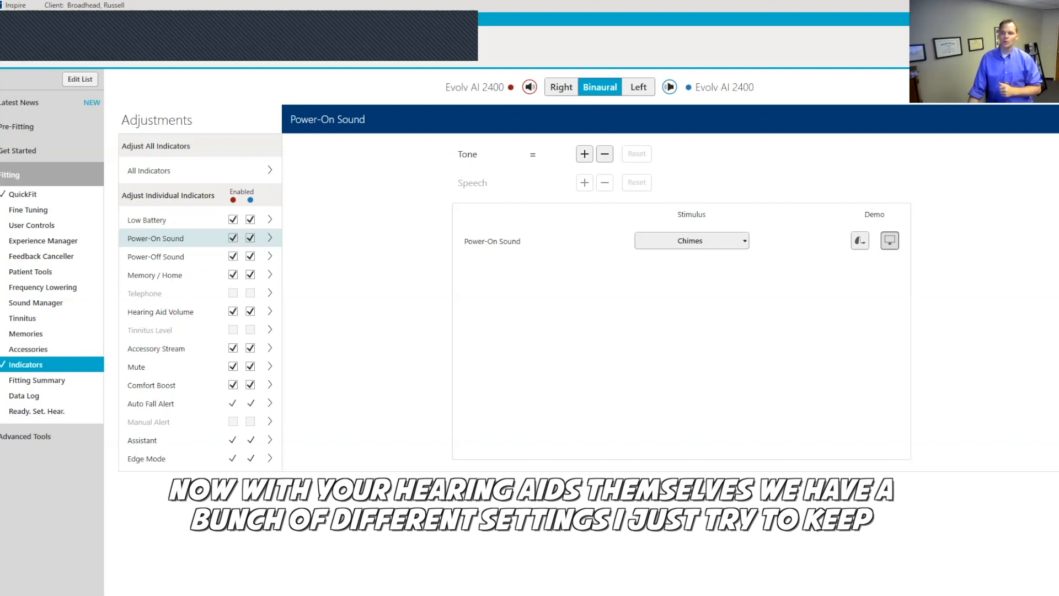
Set the Memory / Home M1: Normal indicator to the "Everyday" spoken stimulus.
{"action": "left_click", "coordinate": [155, 275]}
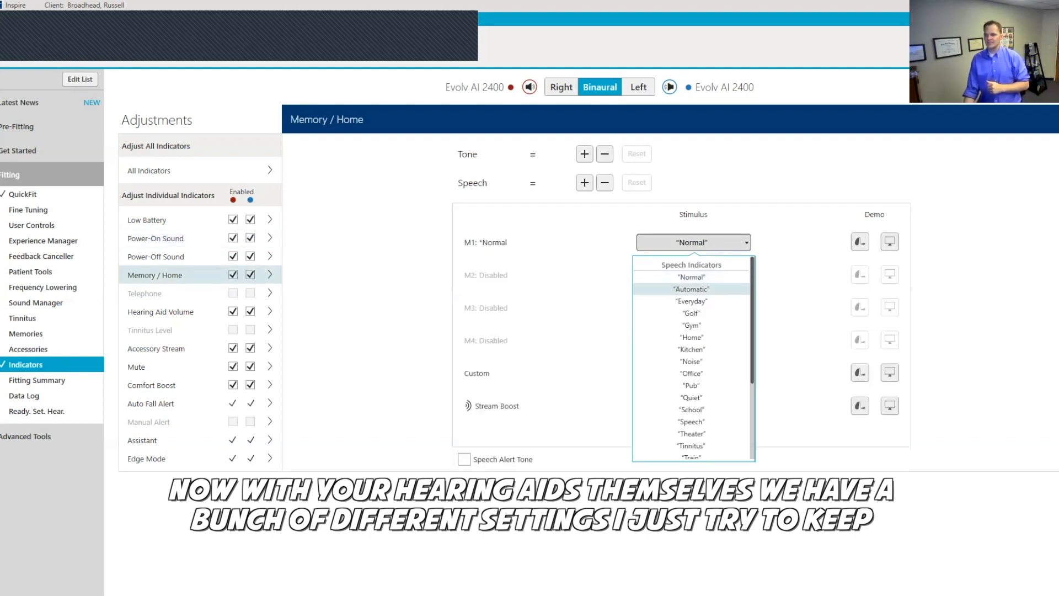
{"action": "left_click", "coordinate": [691, 301]}
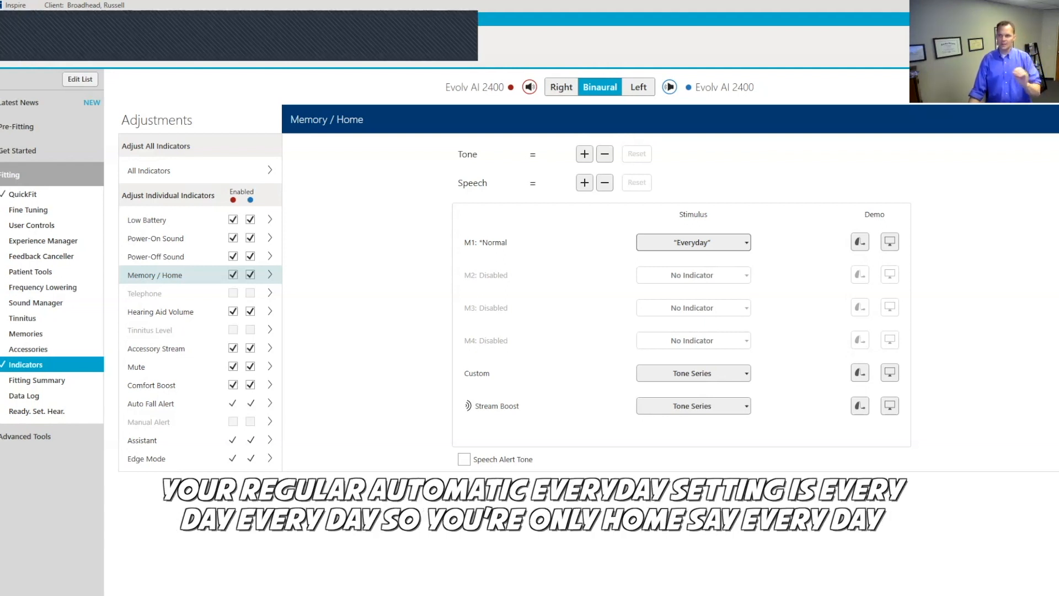
{"action": "mouse_move", "coordinate": [891, 241]}
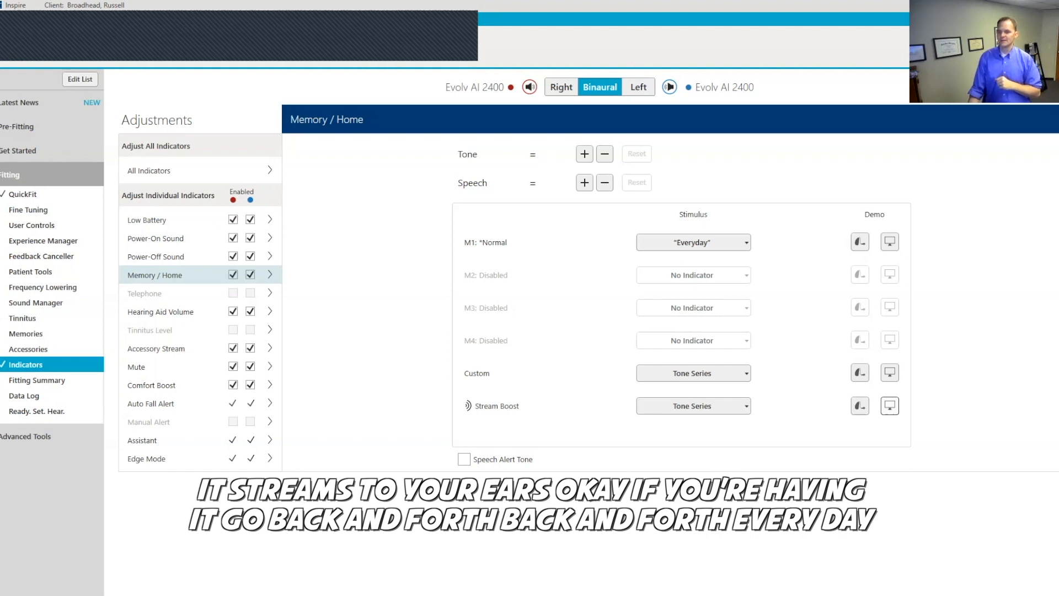
{"action": "mouse_move", "coordinate": [889, 241]}
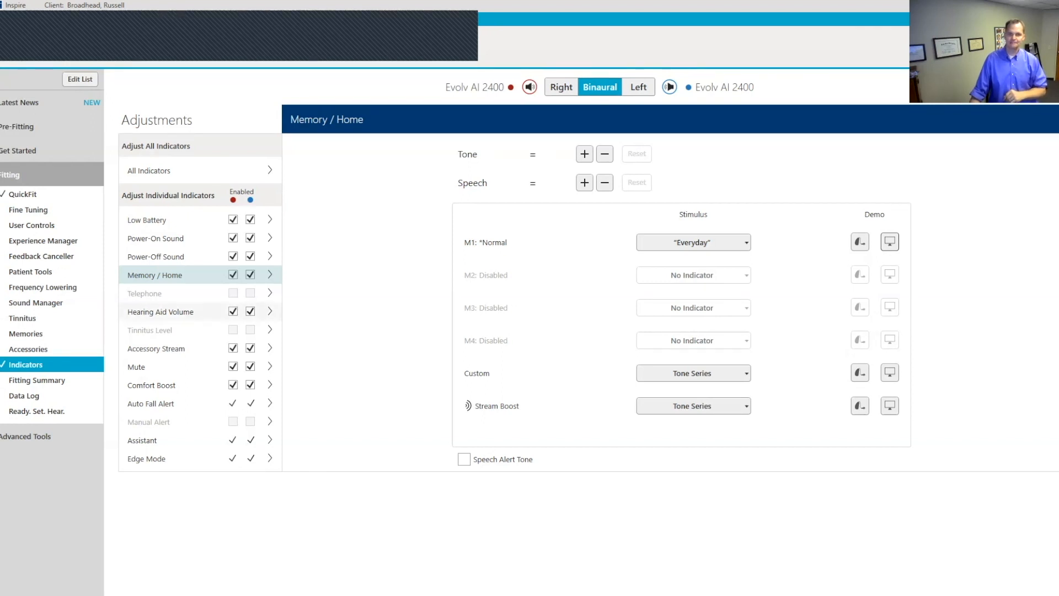
Show the Hearing Aid Volume indicator with Max, Home, Steps and Min tones at 1000 Hz.
{"action": "left_click", "coordinate": [160, 312]}
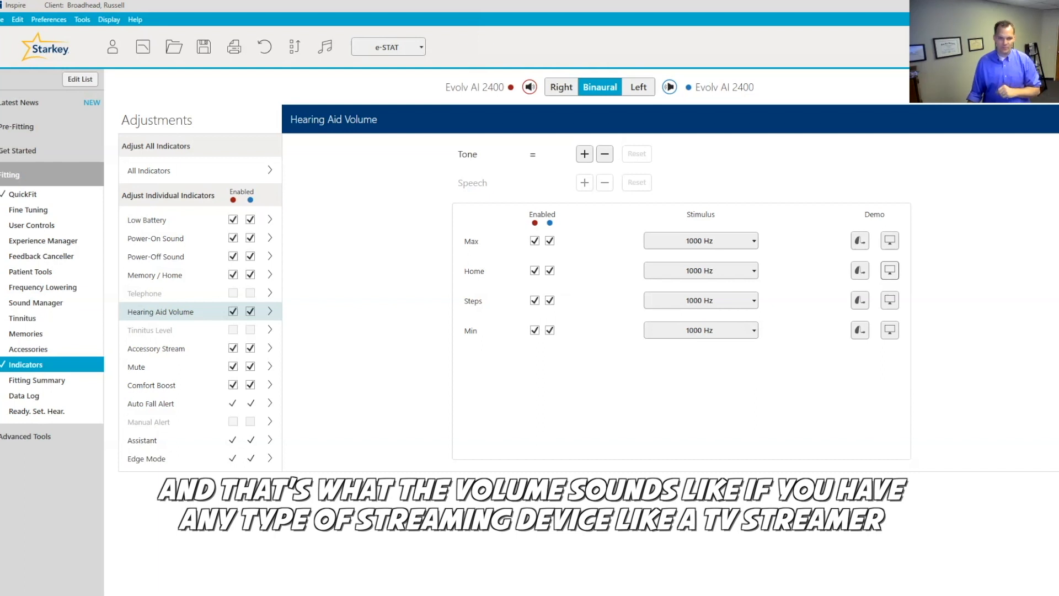
Show the Accessory Stream indicator: Tone Series start tone and 1500 Hz volume tones.
{"action": "left_click", "coordinate": [161, 348]}
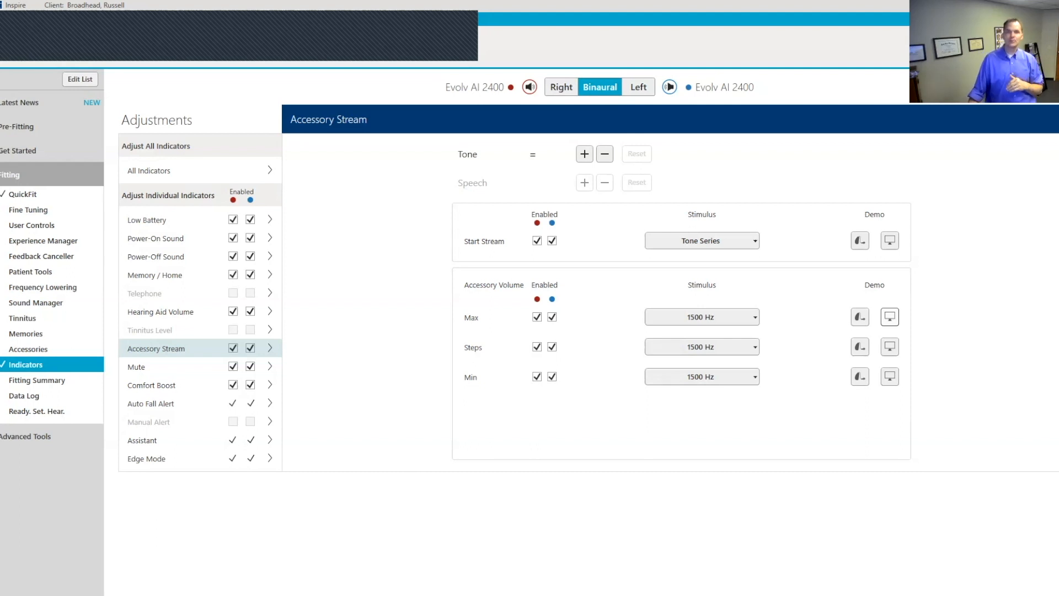
Show the Mute indicator with its Tone Series stimulus.
{"action": "left_click", "coordinate": [154, 366]}
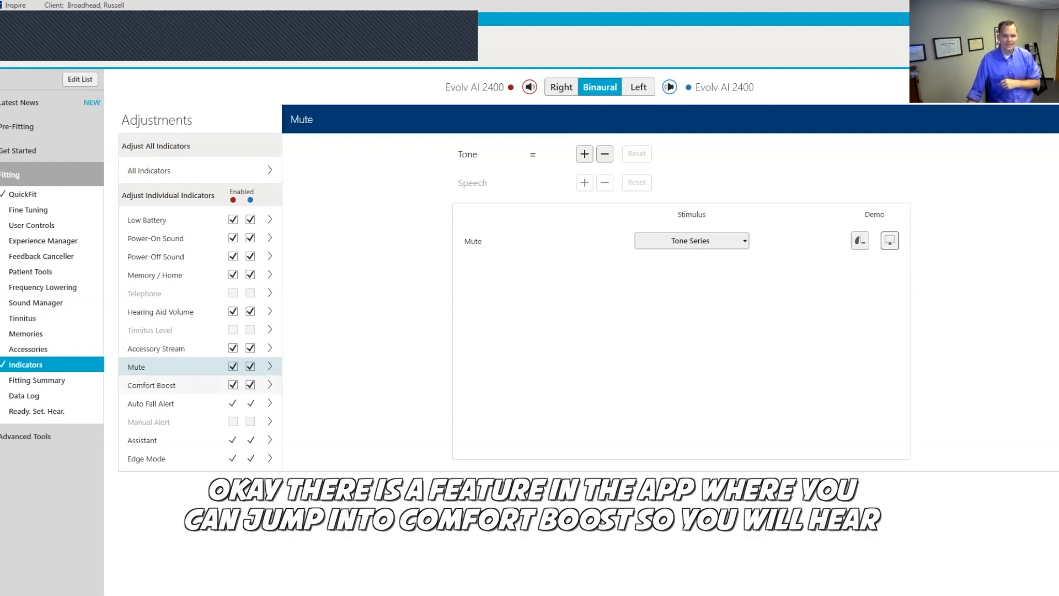
Show the Comfort Boost indicator with its Tone Series stimulus.
{"action": "left_click", "coordinate": [151, 384]}
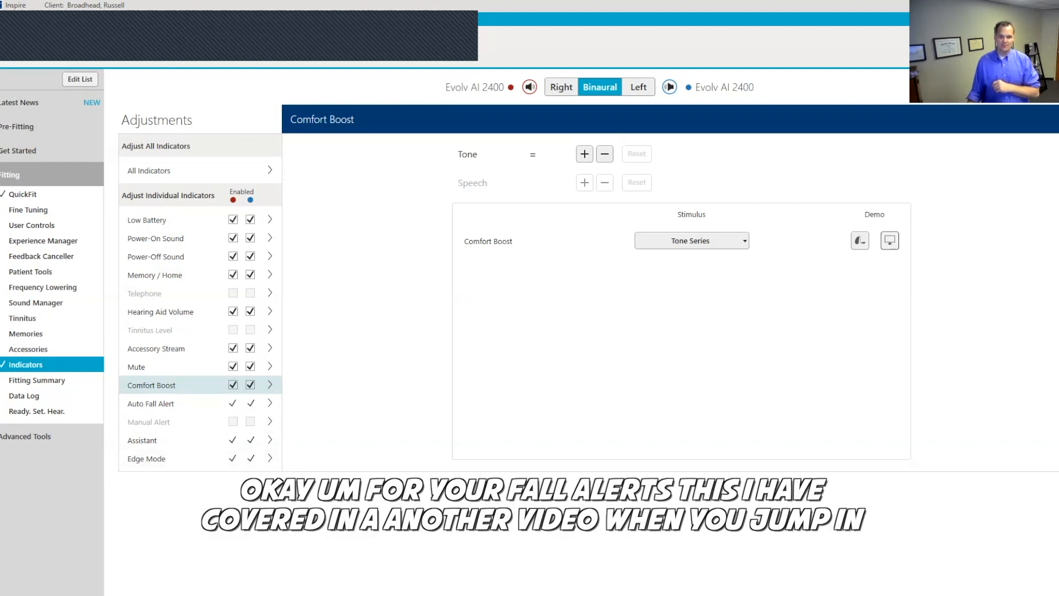
Show the Auto Fall Alert indicator's sent, received, cancelled alerts and communication-failure tone.
{"action": "left_click", "coordinate": [152, 404]}
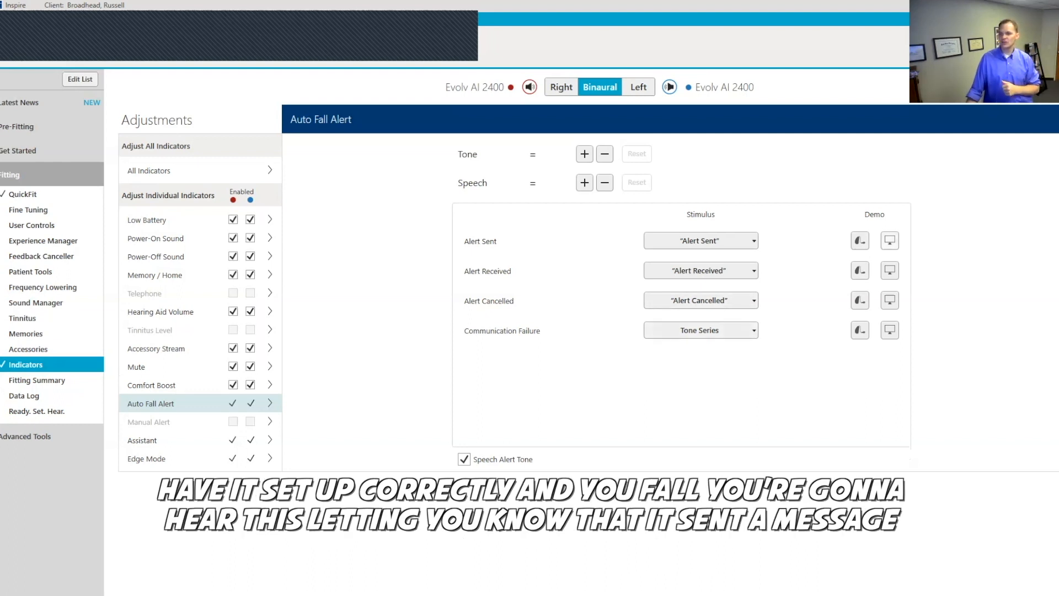
{"action": "mouse_move", "coordinate": [889, 240]}
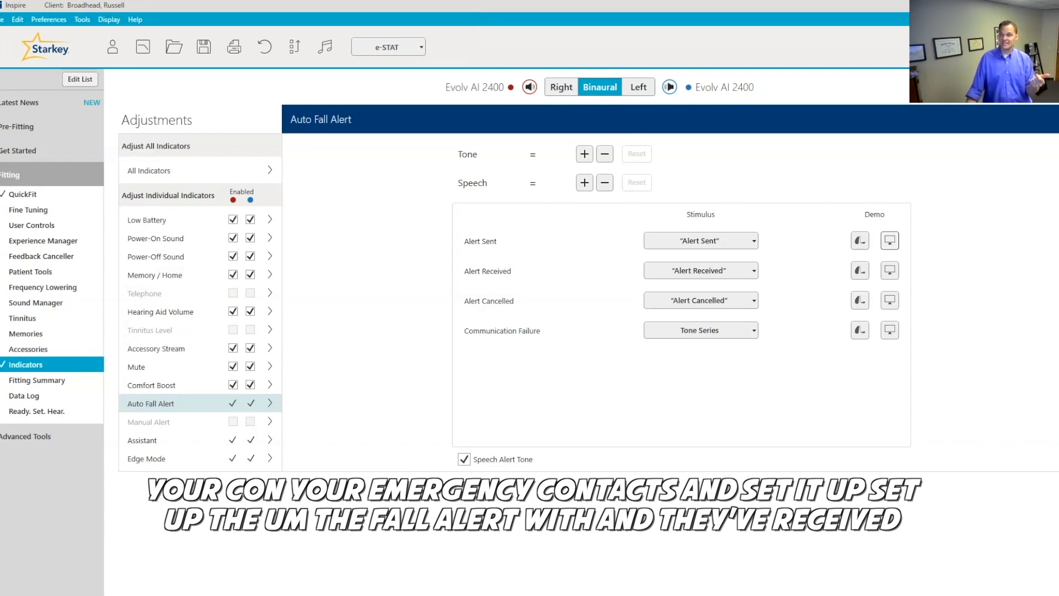
{"action": "mouse_move", "coordinate": [889, 269]}
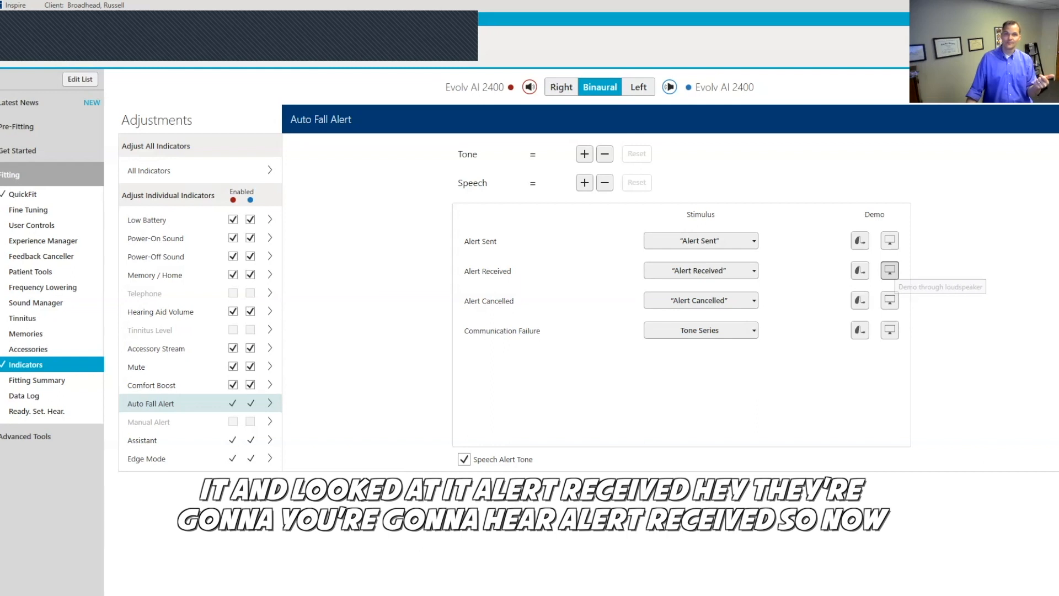
{"action": "mouse_move", "coordinate": [889, 270]}
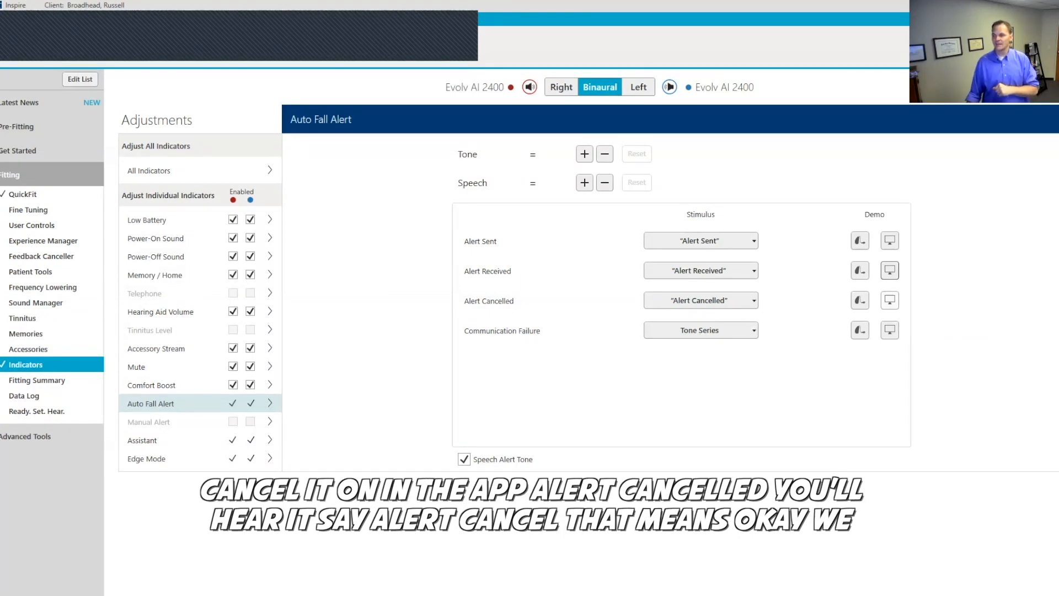
{"action": "left_click", "coordinate": [889, 300]}
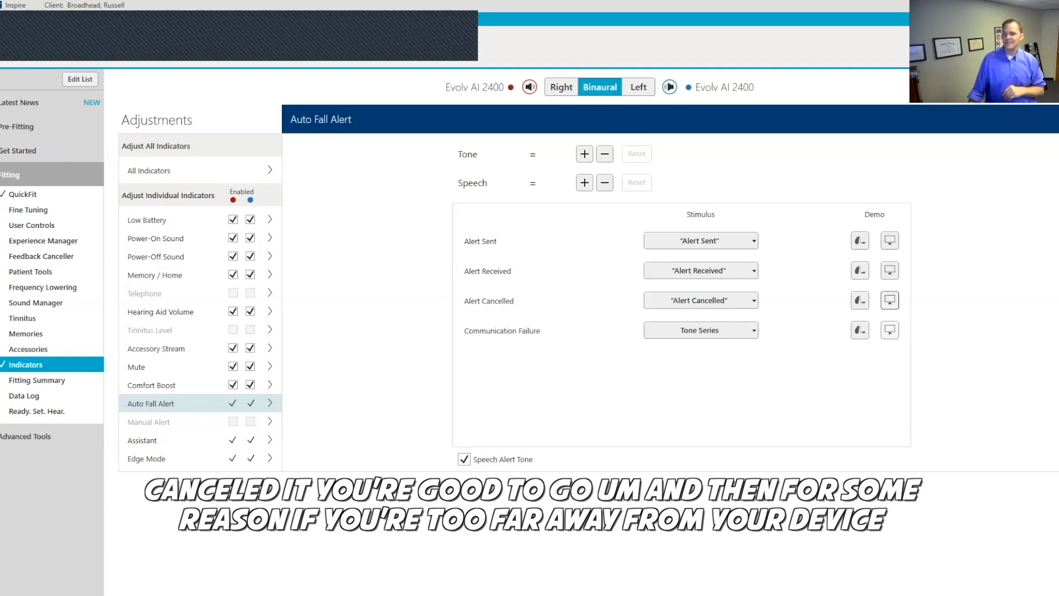
{"action": "mouse_move", "coordinate": [891, 330]}
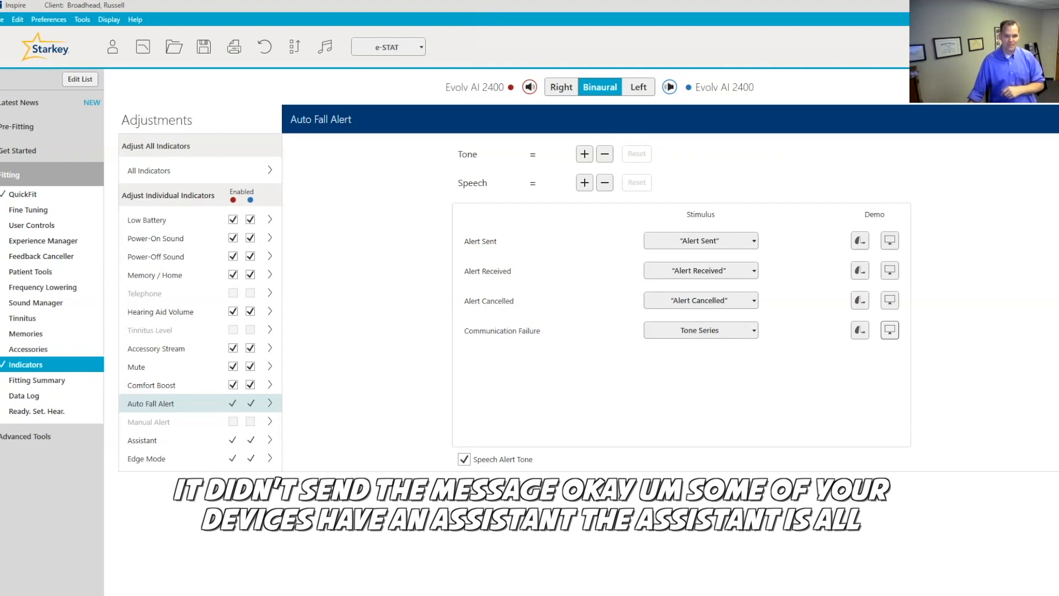
Review the Assistant indicator tones, then show Edge Mode's Tone Series indicators.
{"action": "left_click", "coordinate": [143, 441]}
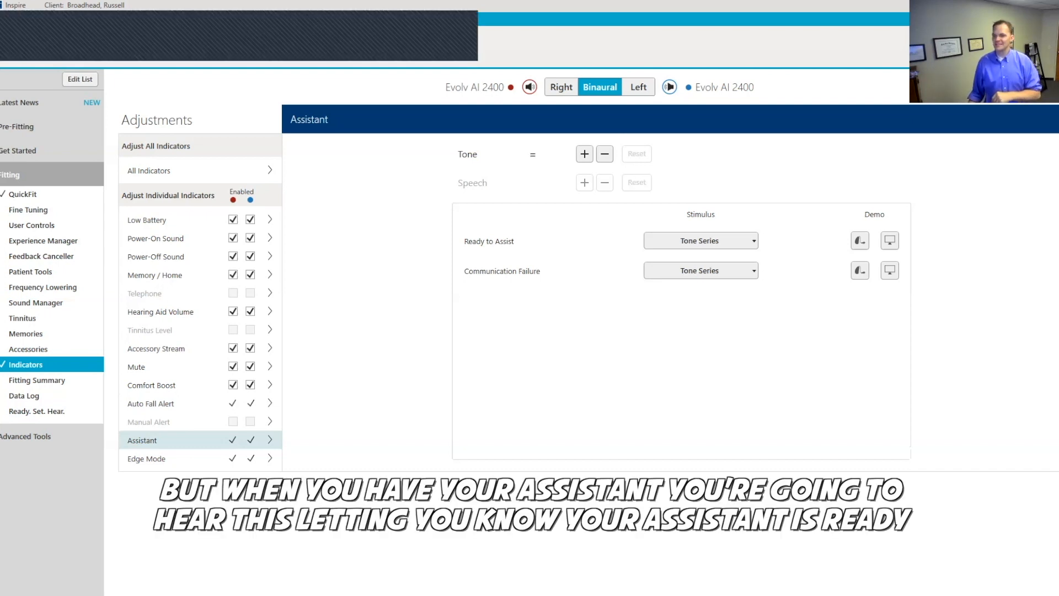
{"action": "mouse_move", "coordinate": [889, 240]}
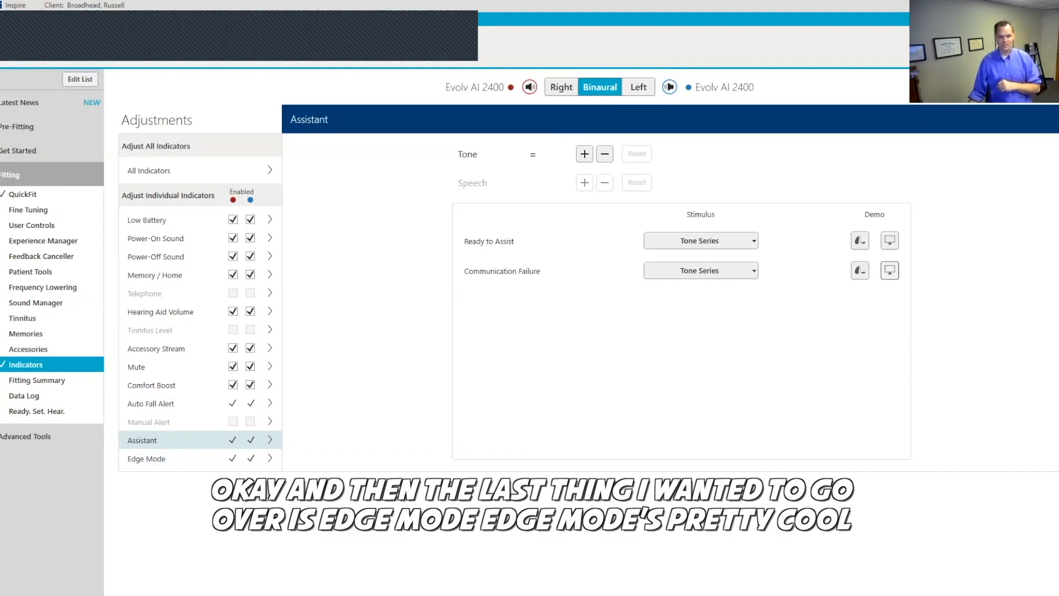
{"action": "left_click", "coordinate": [147, 458]}
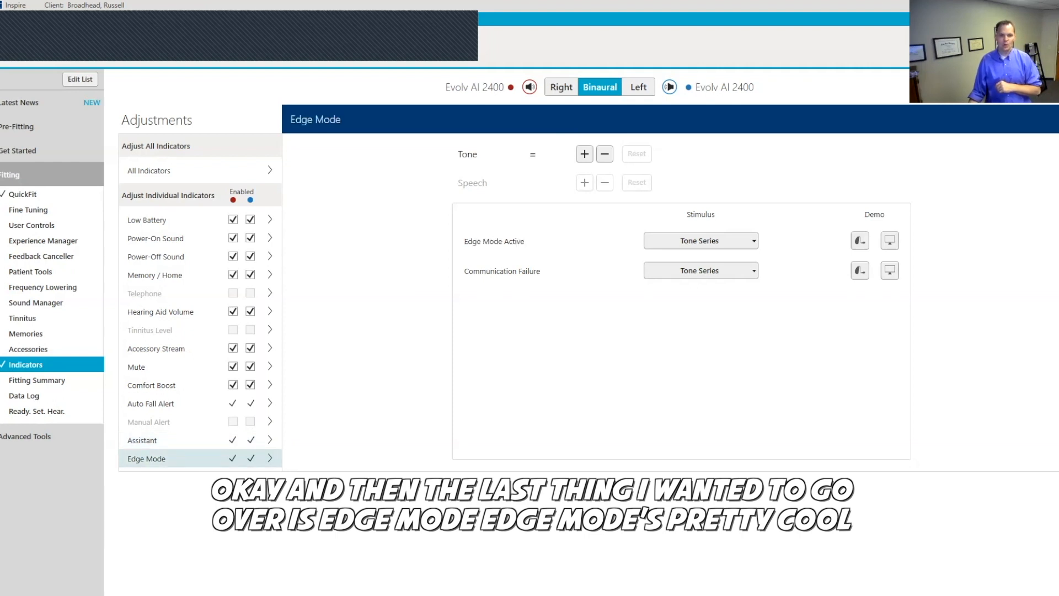